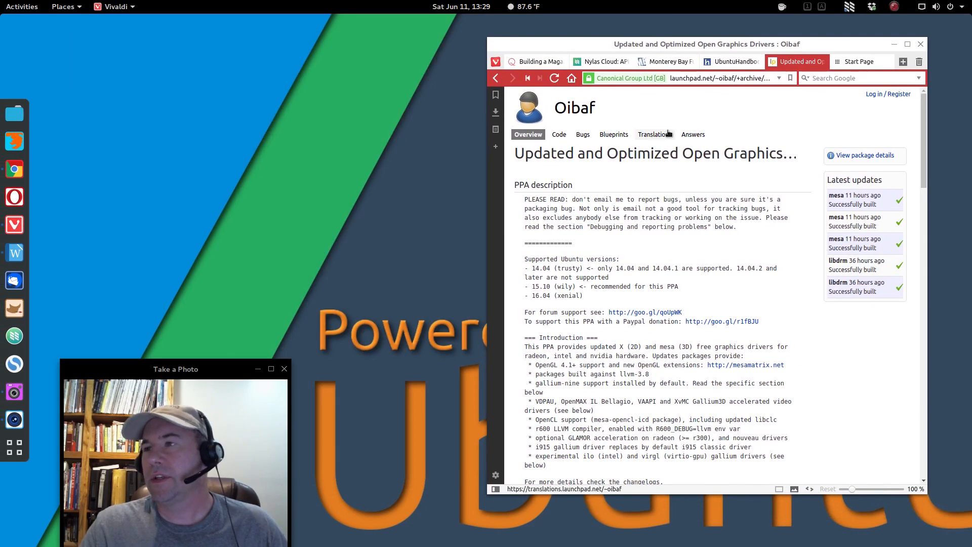
pyautogui.moveTo(751, 264)
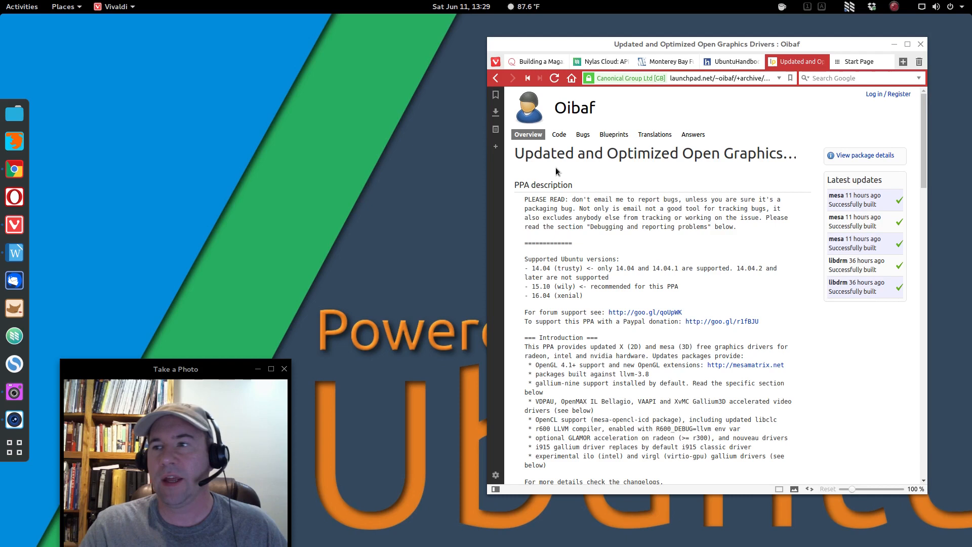
pyautogui.moveTo(615, 199)
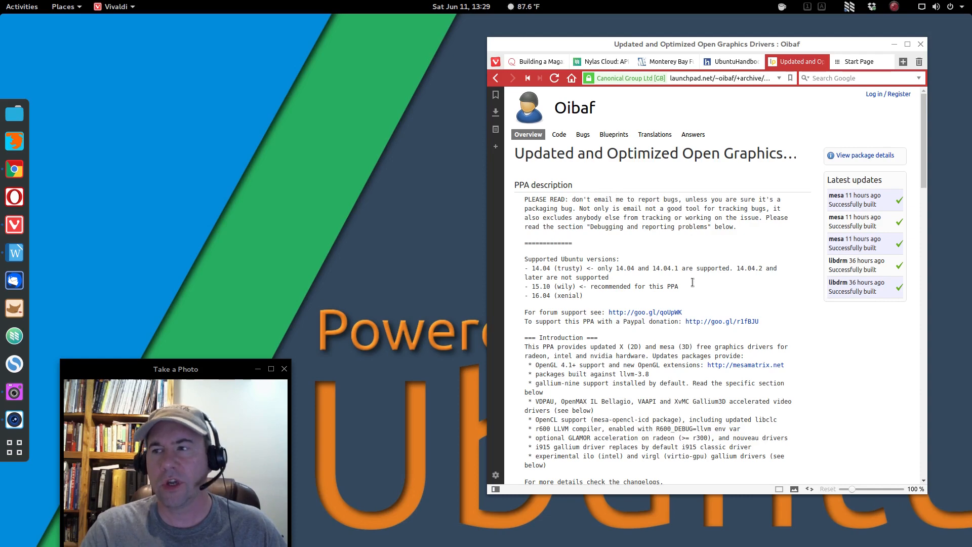
# - Keep the Xenial series on the oibaf PPA page and paste 'sudo add-apt-repository ppa:oibaf/graphics-drivers'
pyautogui.scroll(-3)
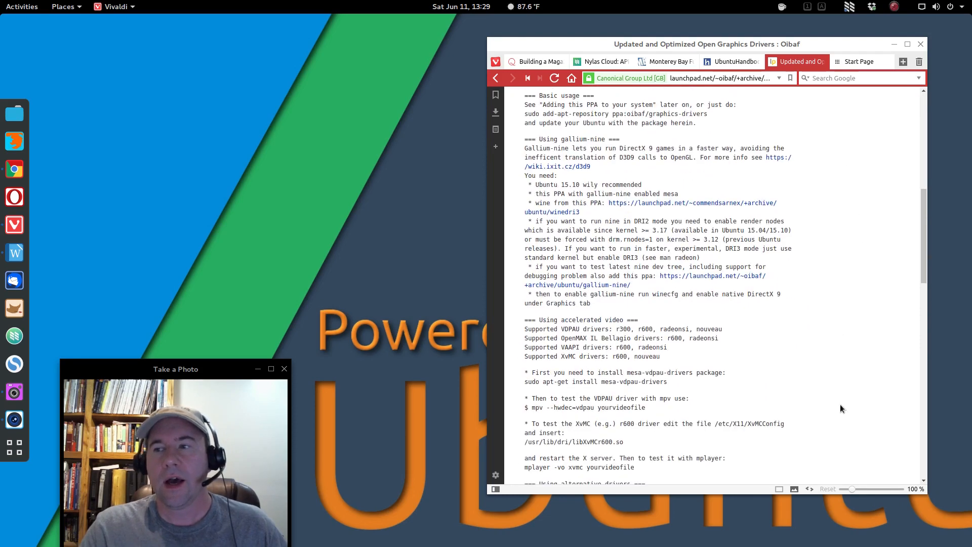
pyautogui.scroll(-3)
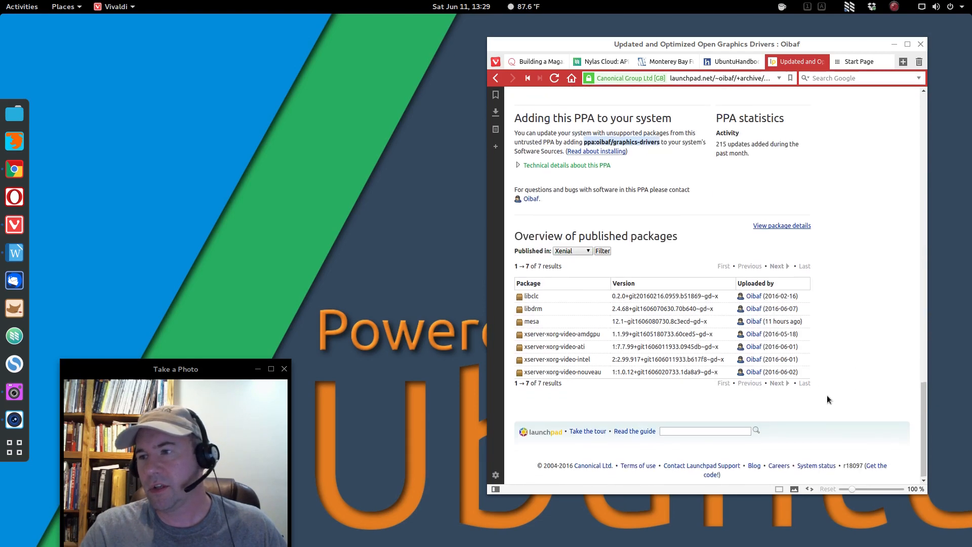
pyautogui.click(573, 250)
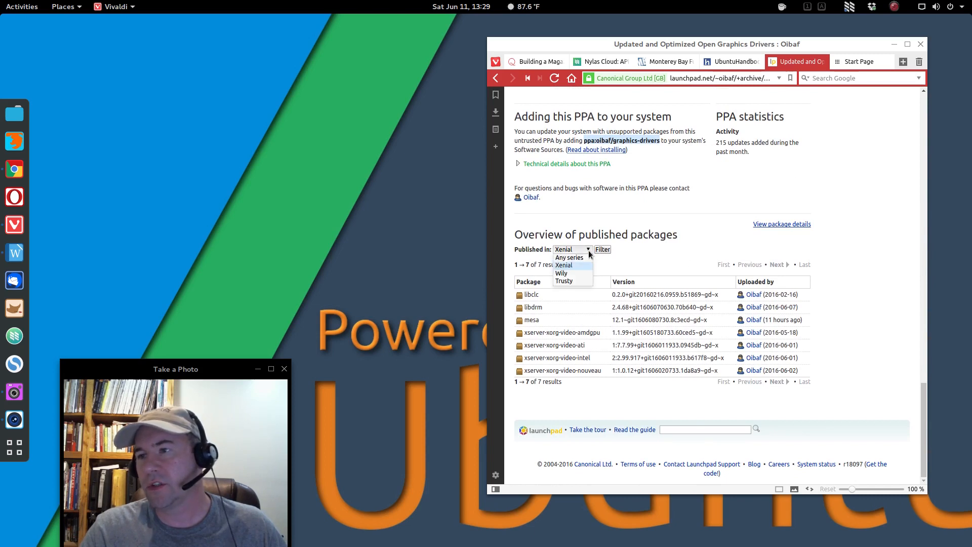
pyautogui.click(563, 265)
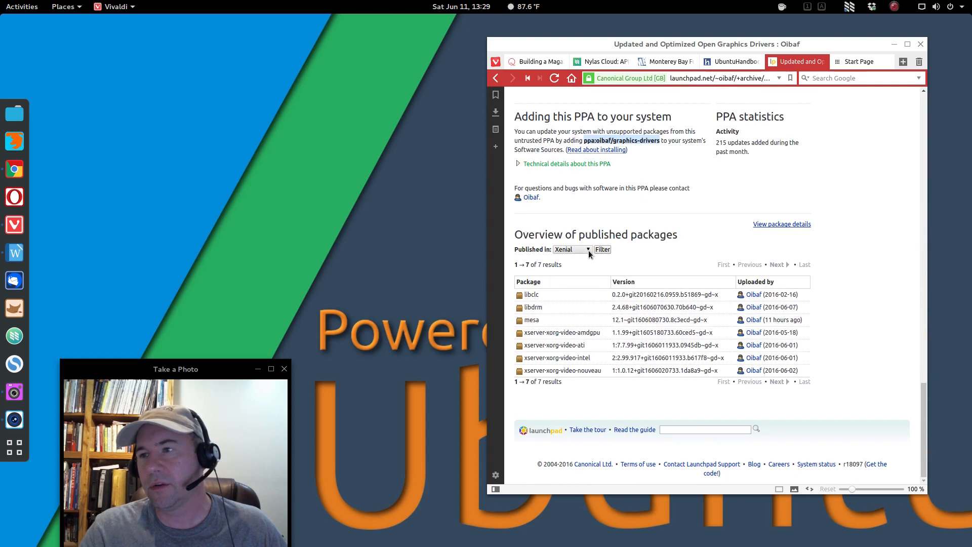
pyautogui.moveTo(855, 378)
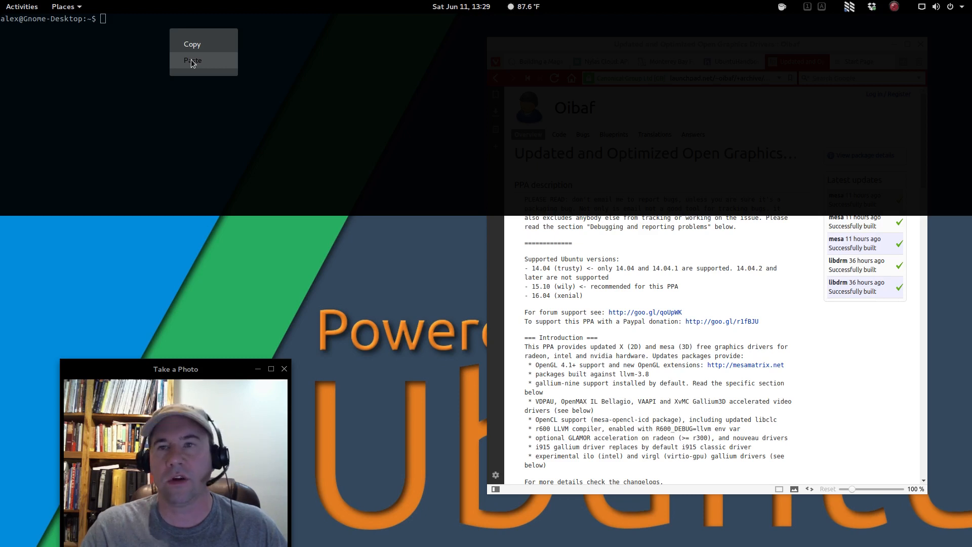
pyautogui.click(192, 60)
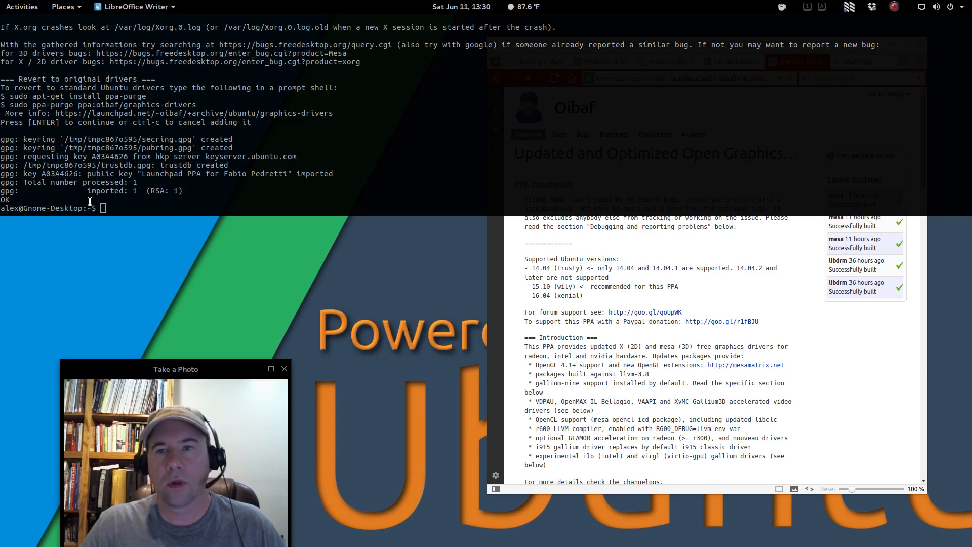
# - Run 'sudo apt-get update', then 'sudo apt-get upgrade', confirming with y
pyautogui.rightClick(106, 208)
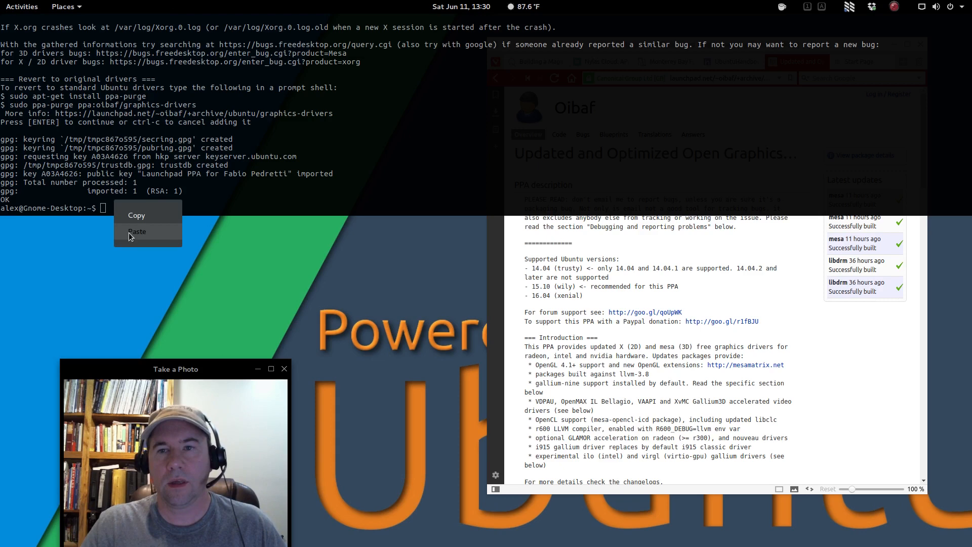
pyautogui.click(137, 231)
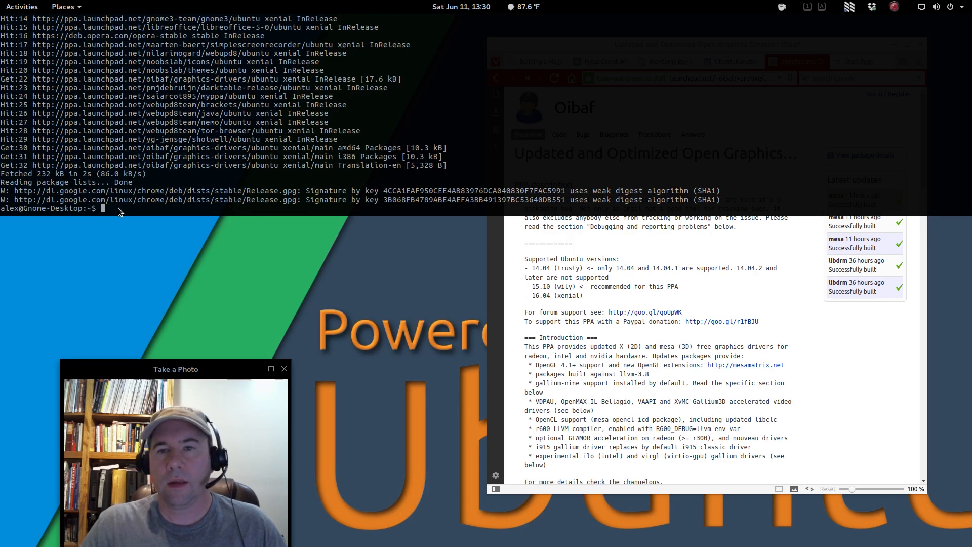
pyautogui.write('sudo apt-get upgrade')
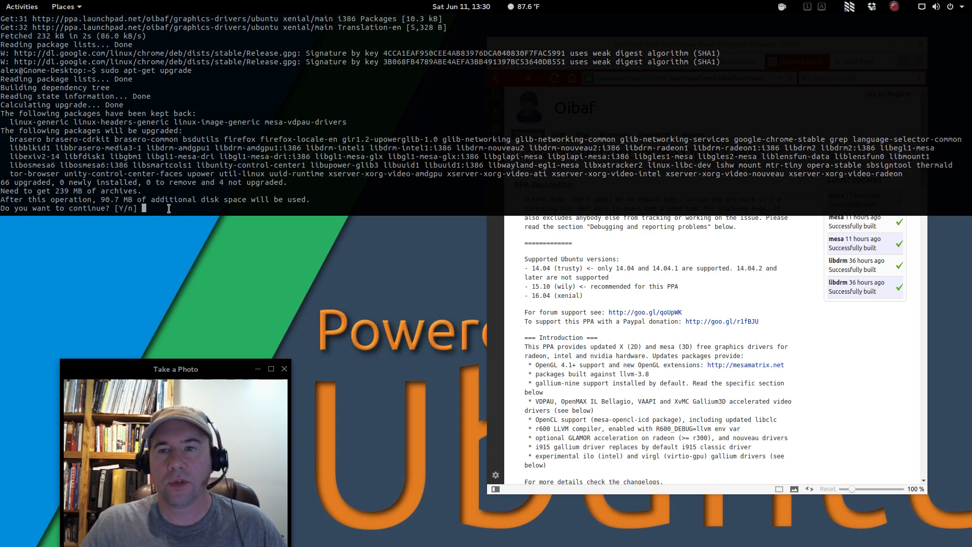
pyautogui.write('y')
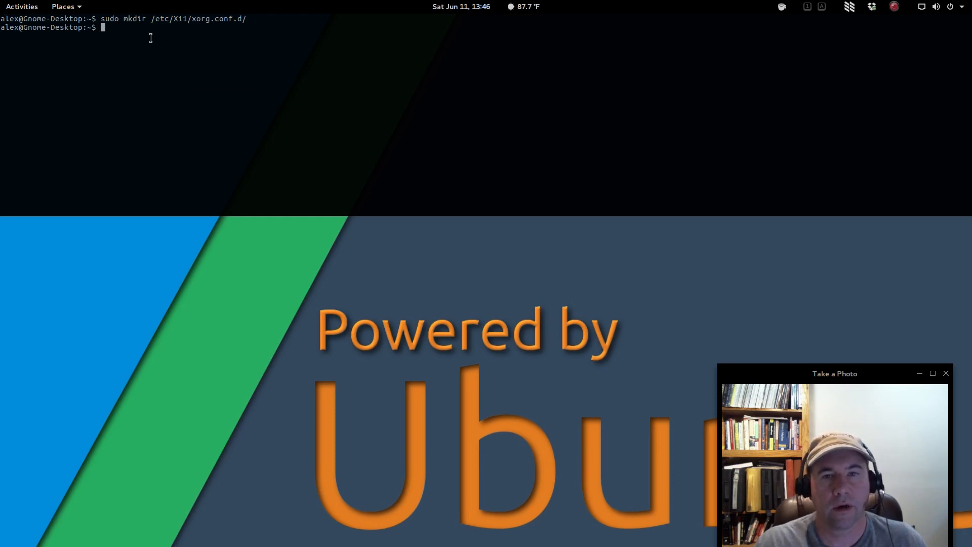
pyautogui.moveTo(156, 28)
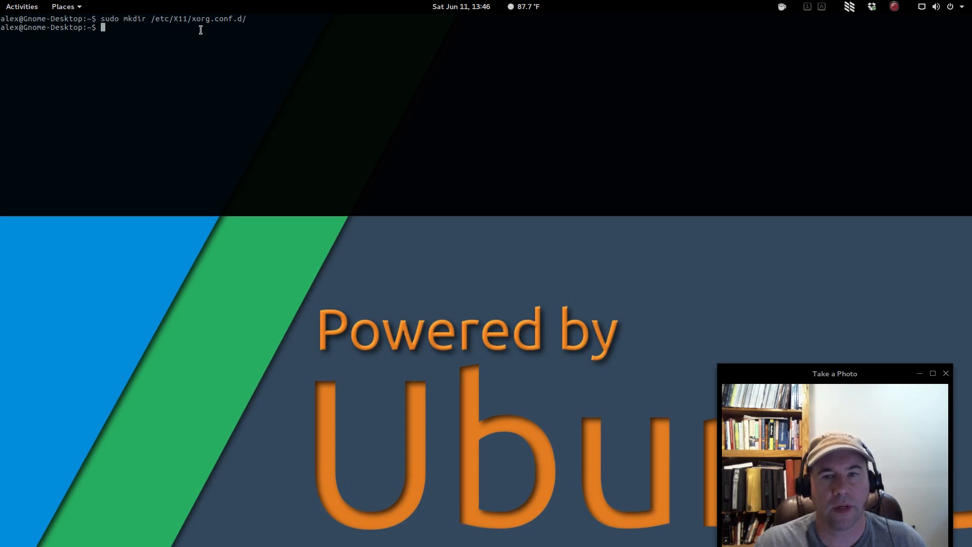
pyautogui.moveTo(210, 29)
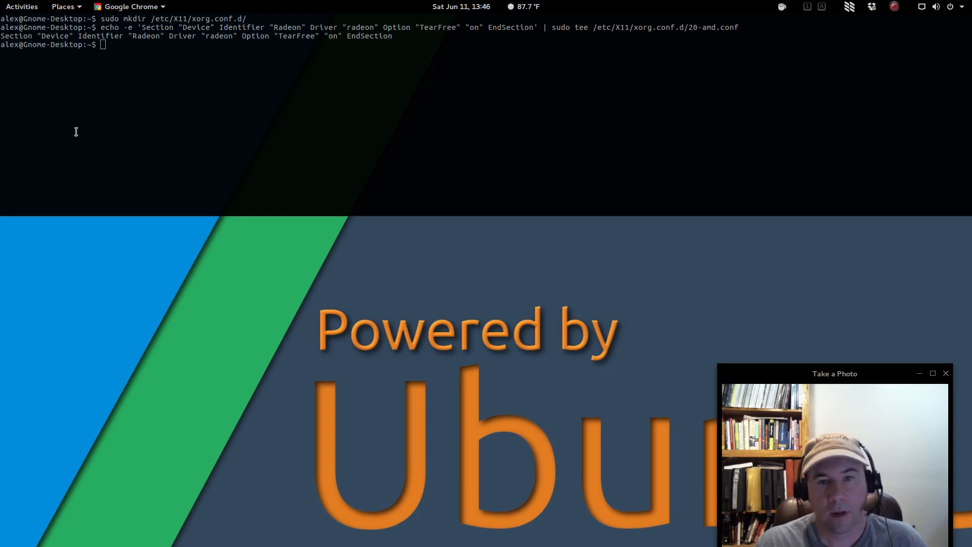
pyautogui.moveTo(226, 88)
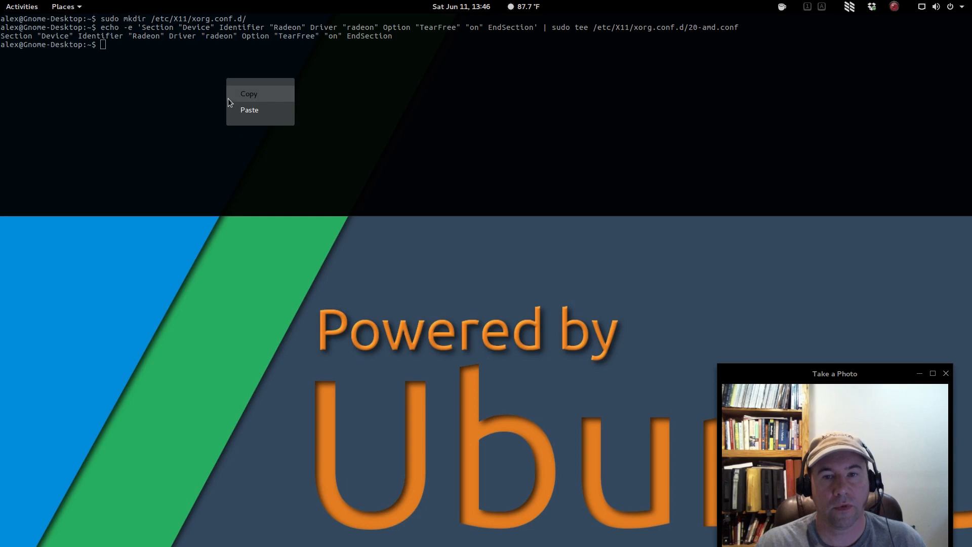
# - Leave 'sudo reboot' typed at the prompt without running it
pyautogui.write('sudo reboot')
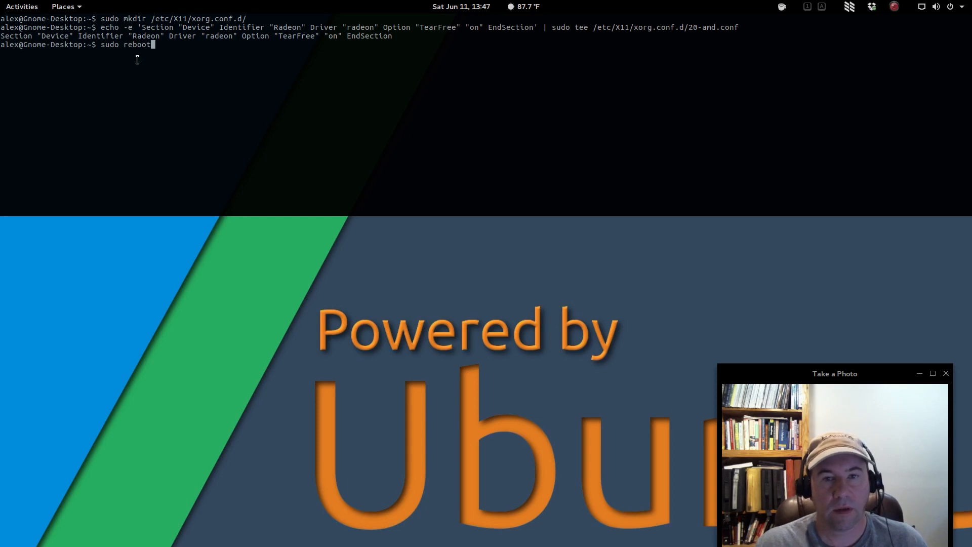
pyautogui.moveTo(156, 100)
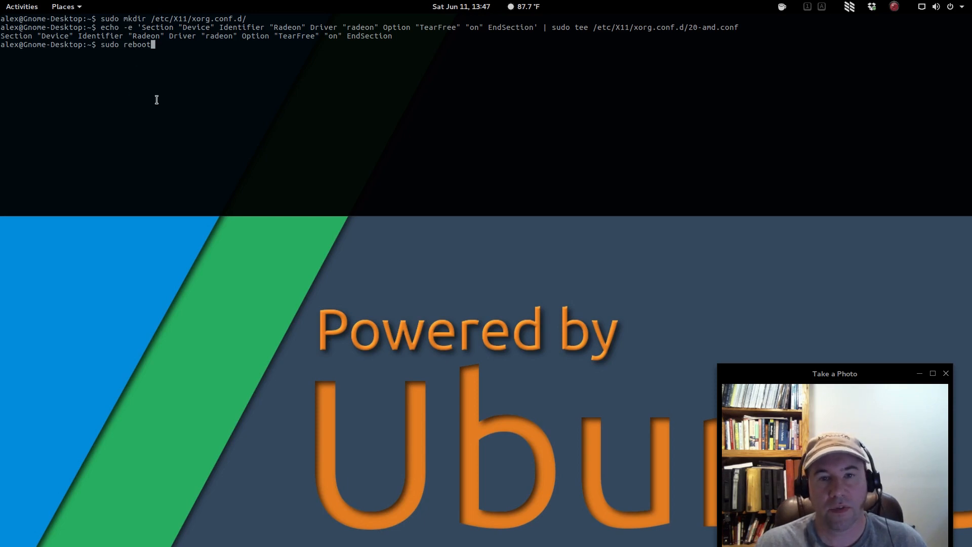